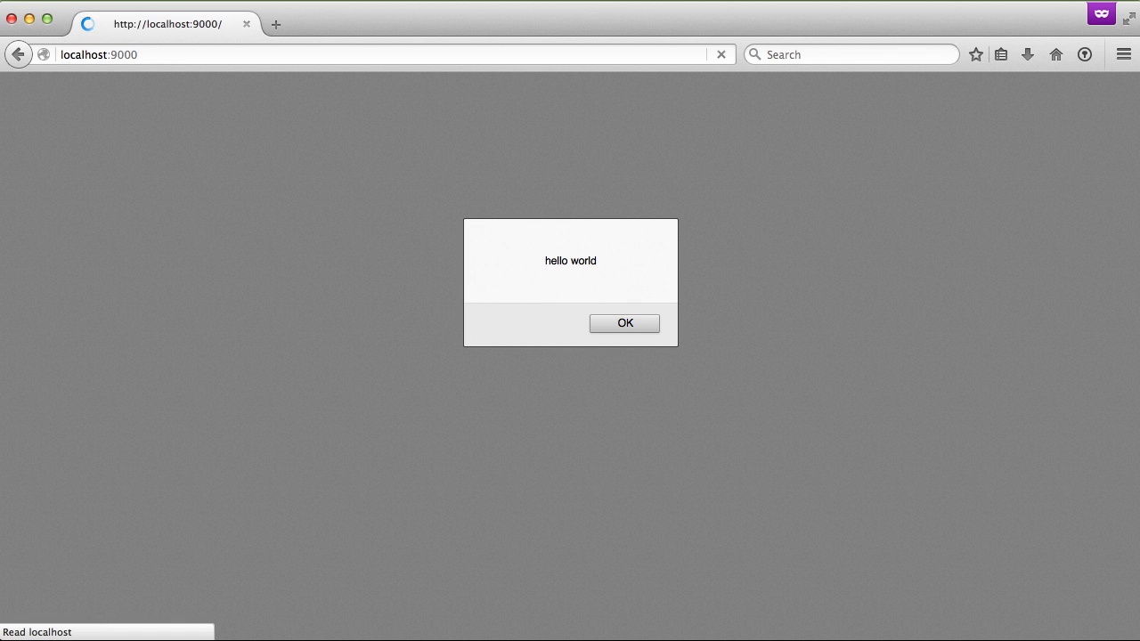
Step: Dismiss the hello world alert and scroll through the rendered demo page
click(624, 322)
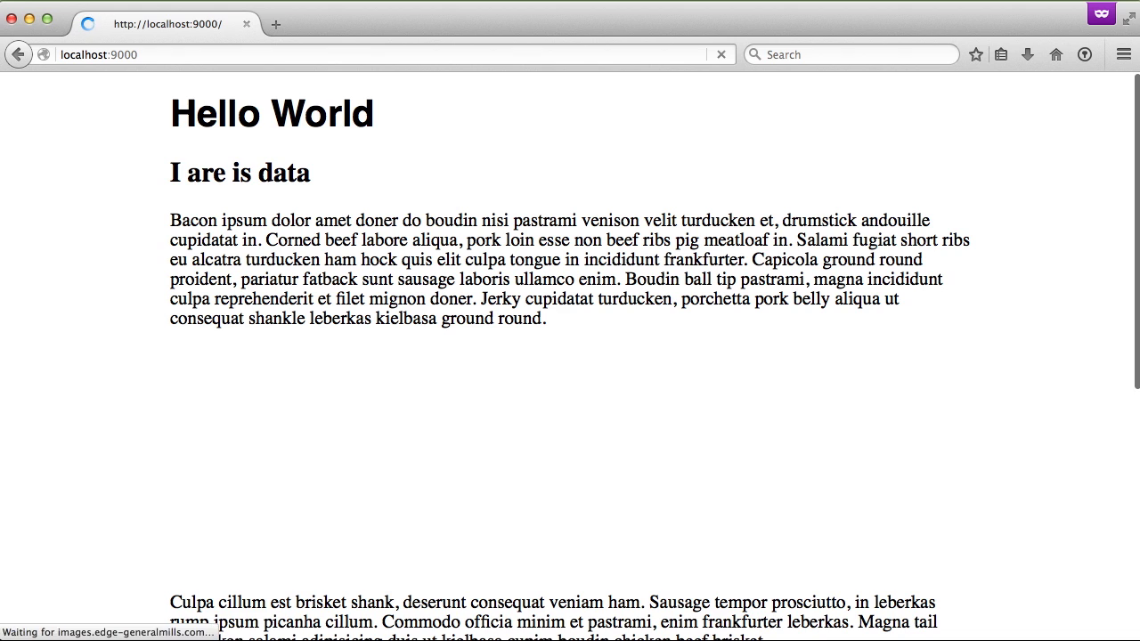
scroll(down, 3)
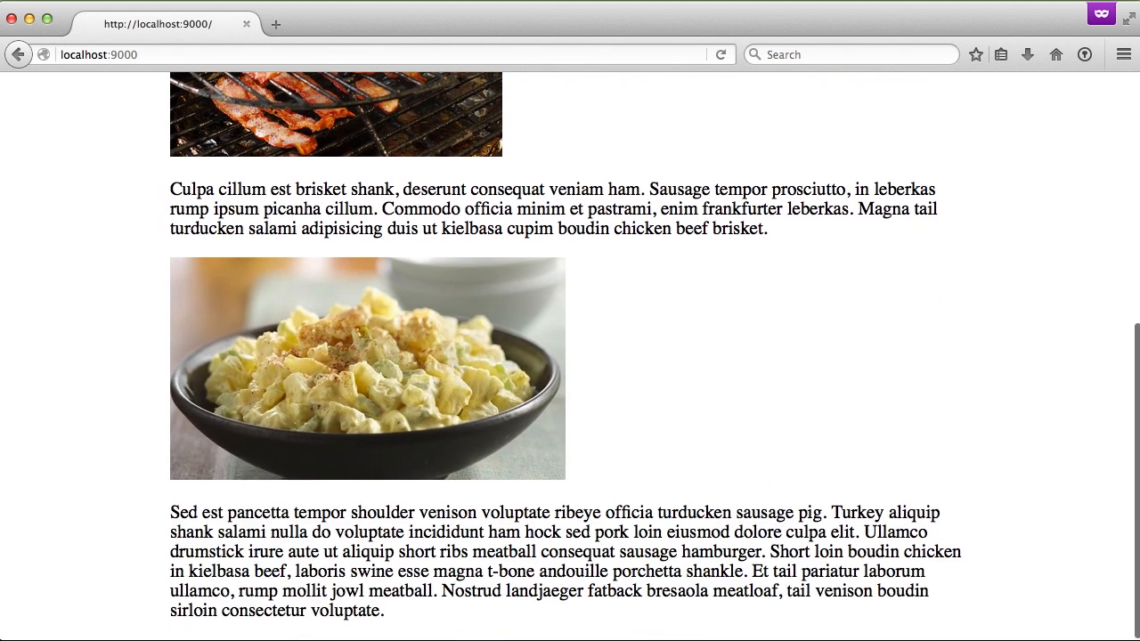
scroll(up, 3)
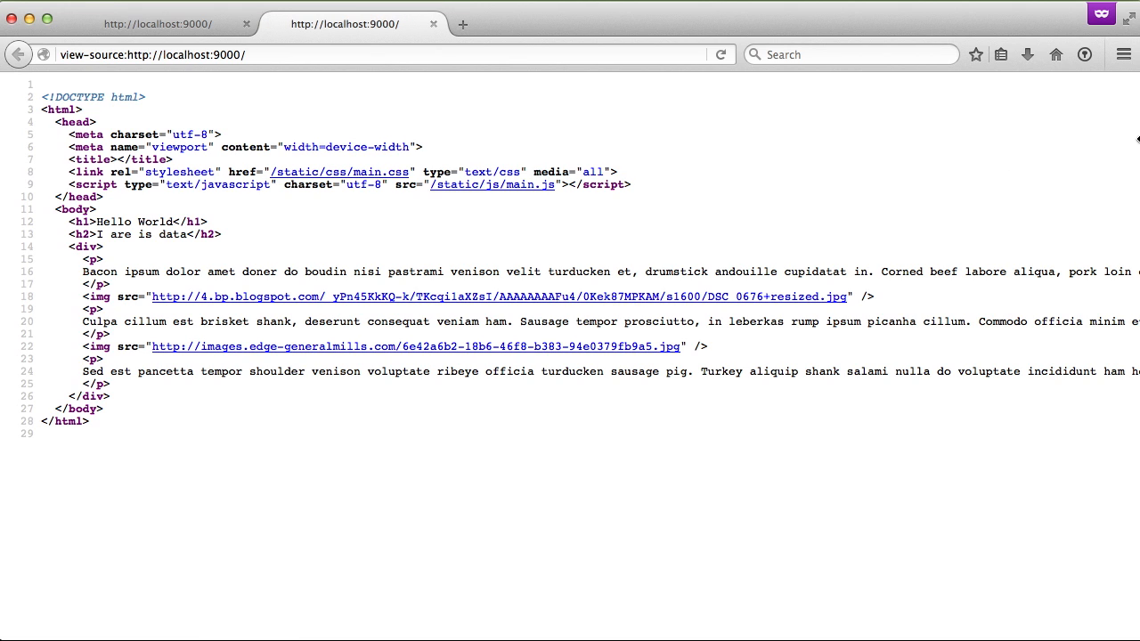
mouse_move(330, 183)
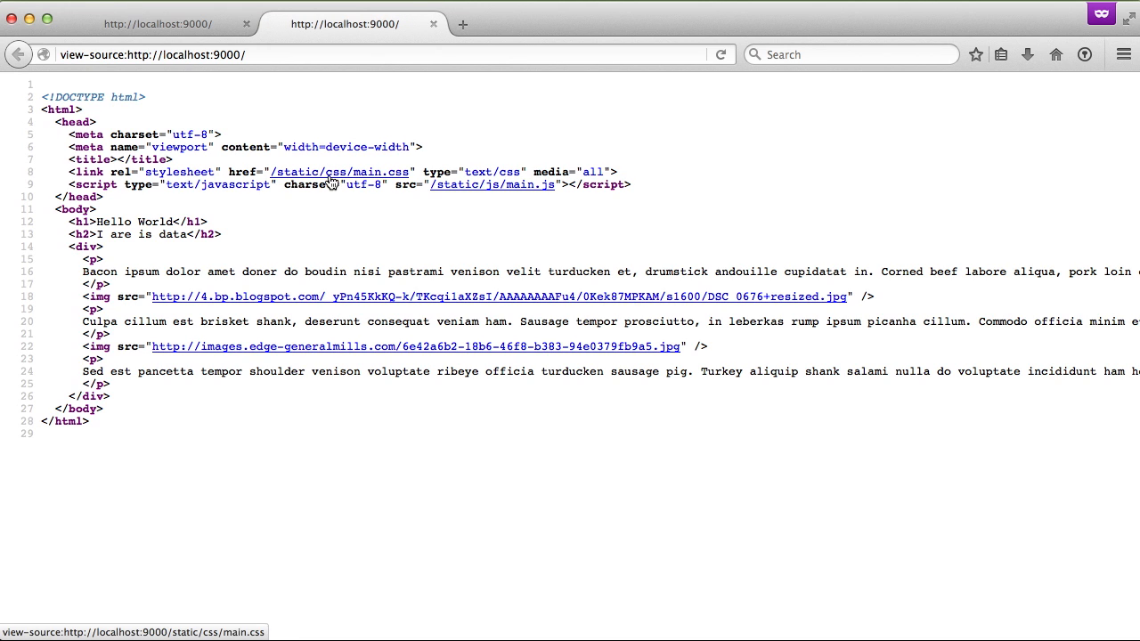
mouse_move(474, 192)
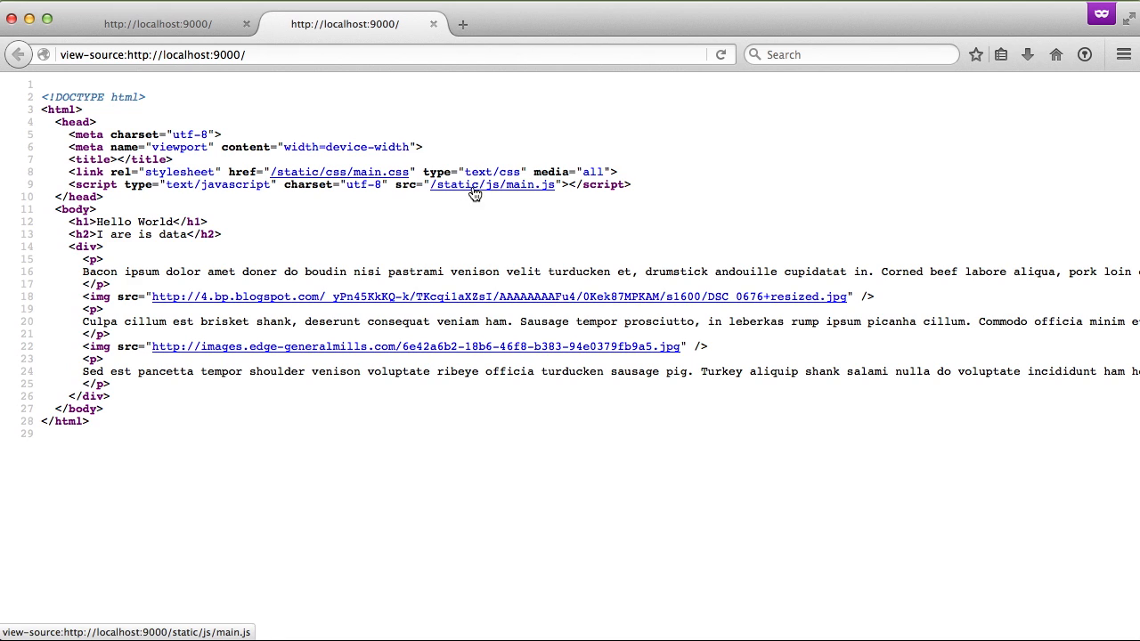
mouse_move(495, 195)
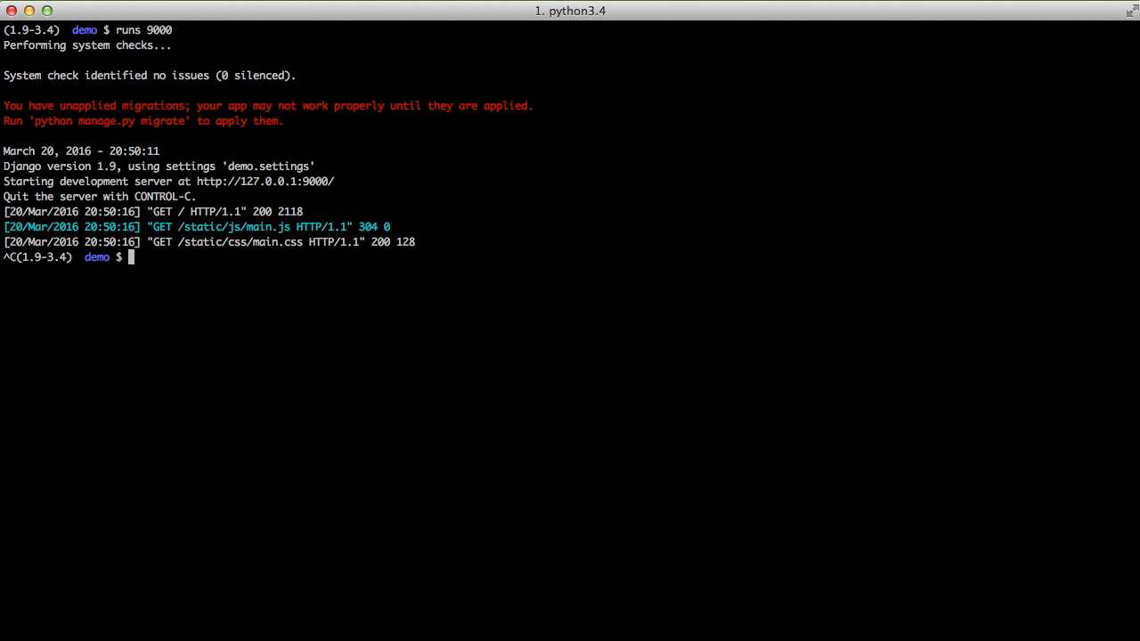
Step: List the project folder and static/ with ls -lha, then start vim on templates/index.html
text(ls -lha)
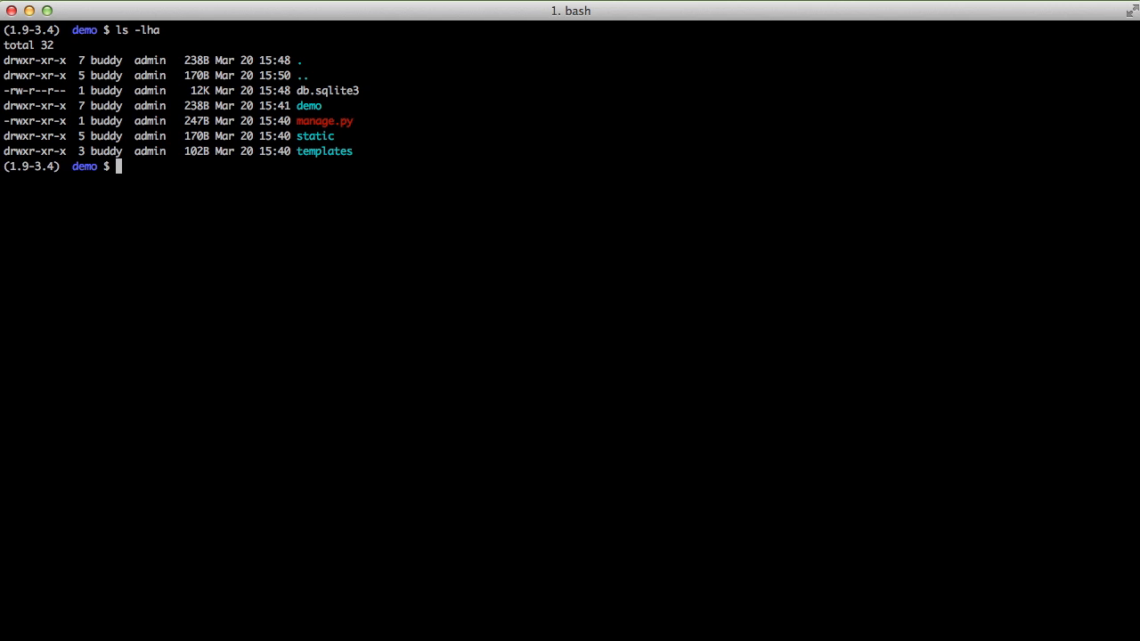
text(ls -lha static/)
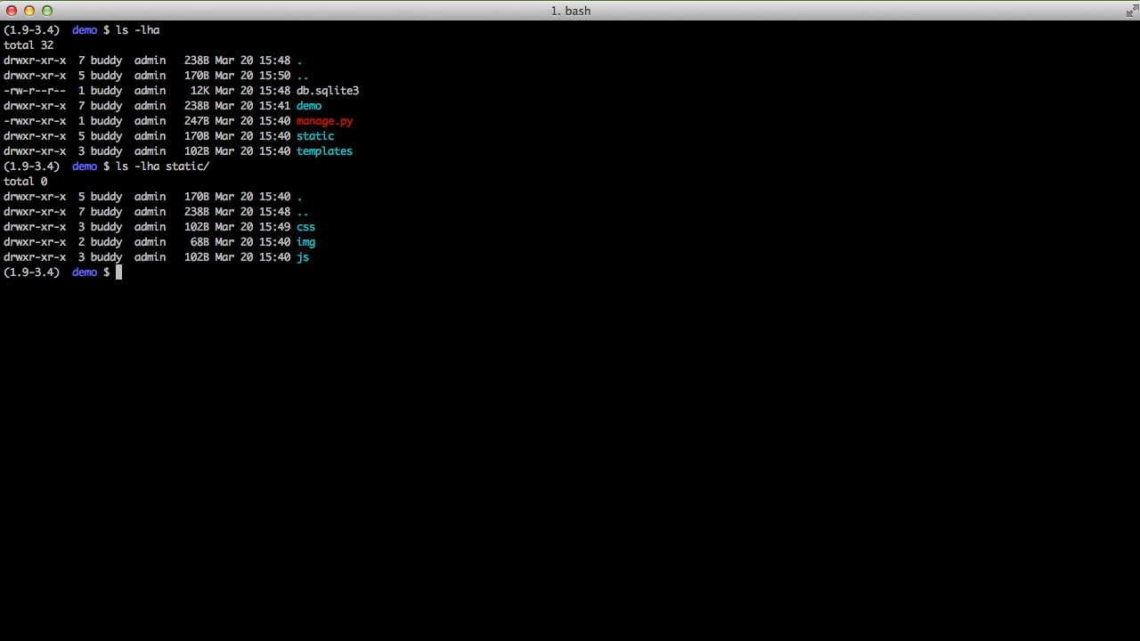
text(vim)
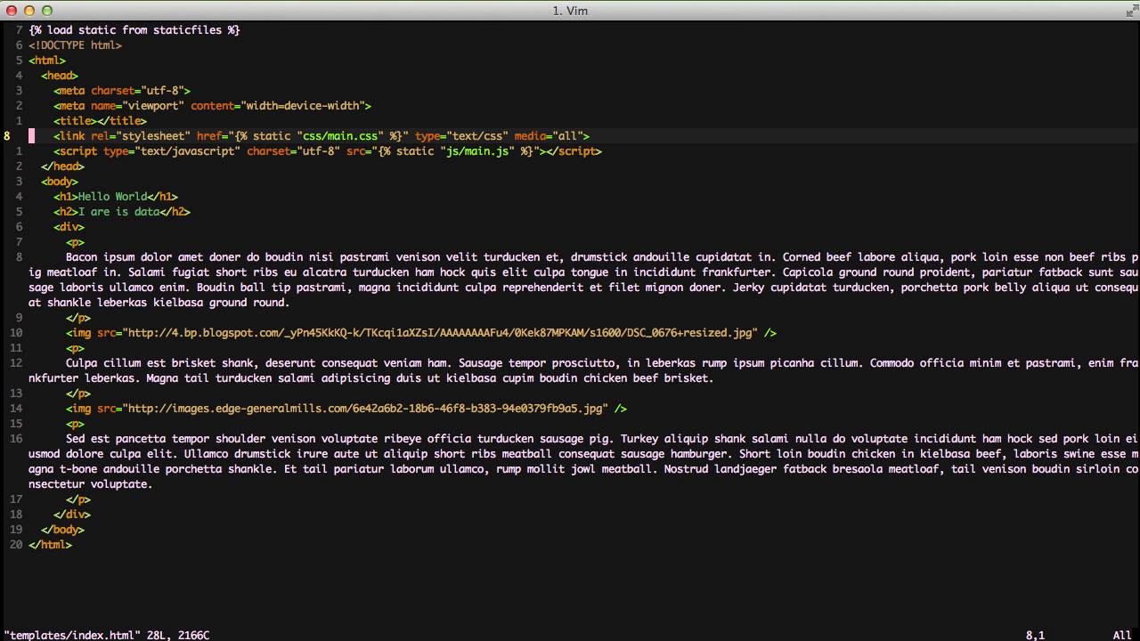
Step: Quit Vim, leaving templates/index.html unchanged, back at the shell prompt
key(j)
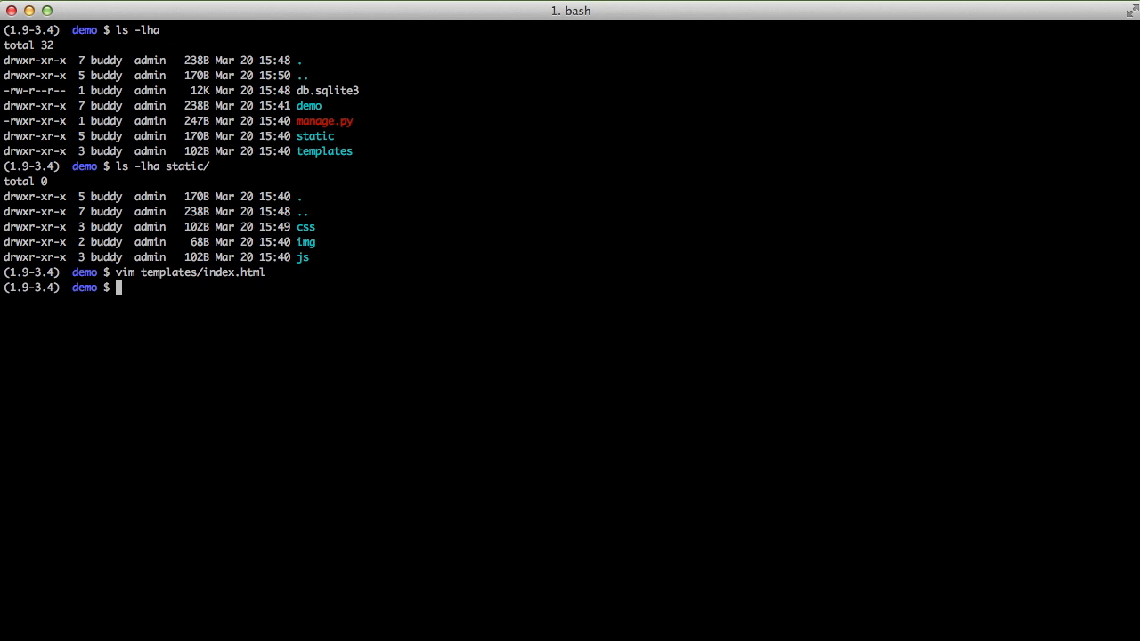
Step: In demo/settings.py add STATICFILES_STORAGE = 'django.contrib.staticfiles.storage.ManifestStaticFilesStorage'
text(vim demo/settings.py)
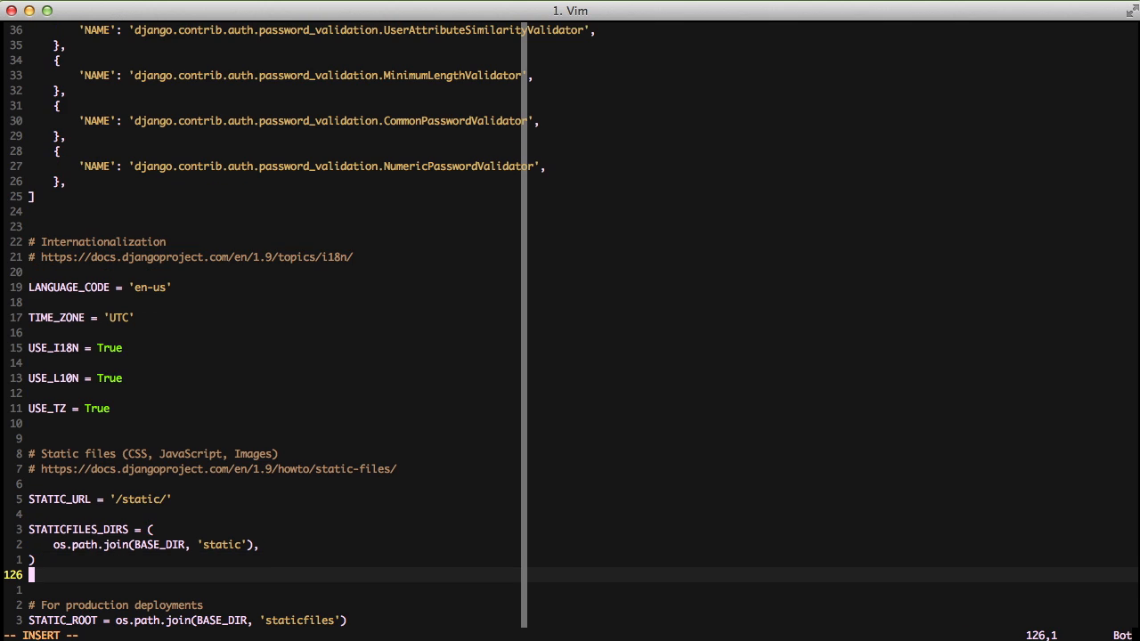
key(Enter)
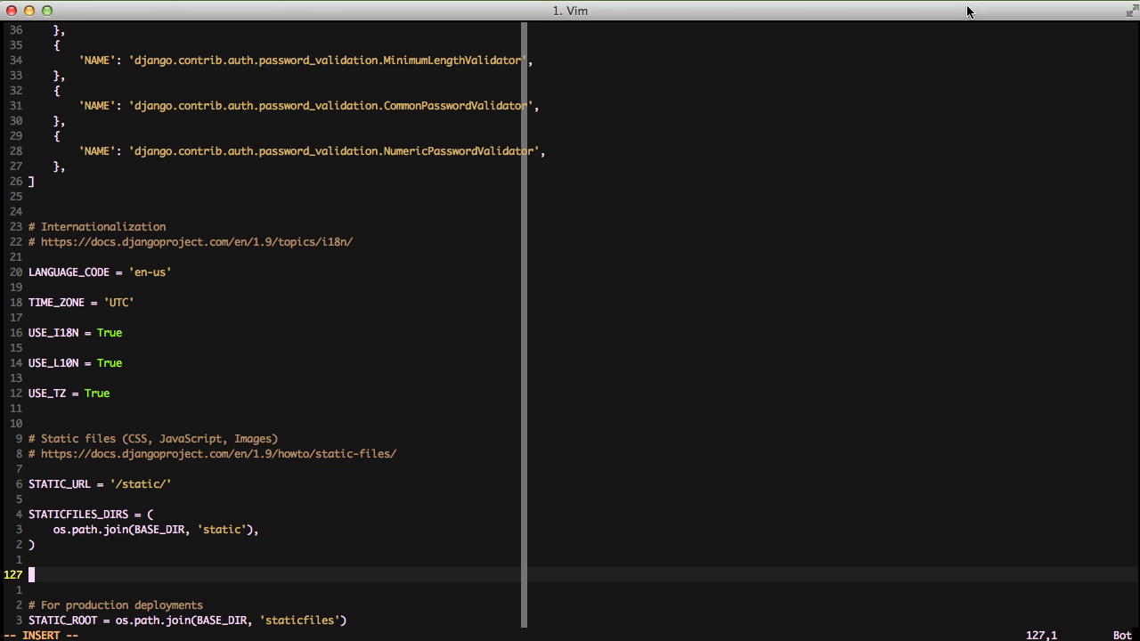
text(STATICFILES_STORAGE = 'django.contrib.staticfiles.storage.ManifestStaticFilesStorage')
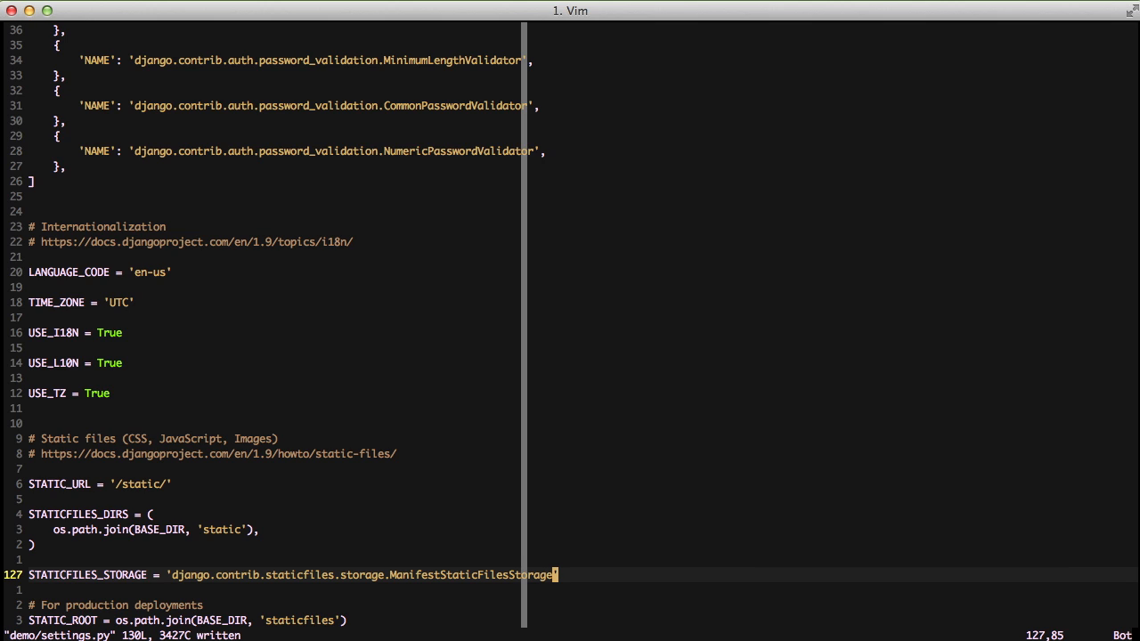
Step: Set DEBUG = False at the top of settings.py and save with :wq
key(gg)
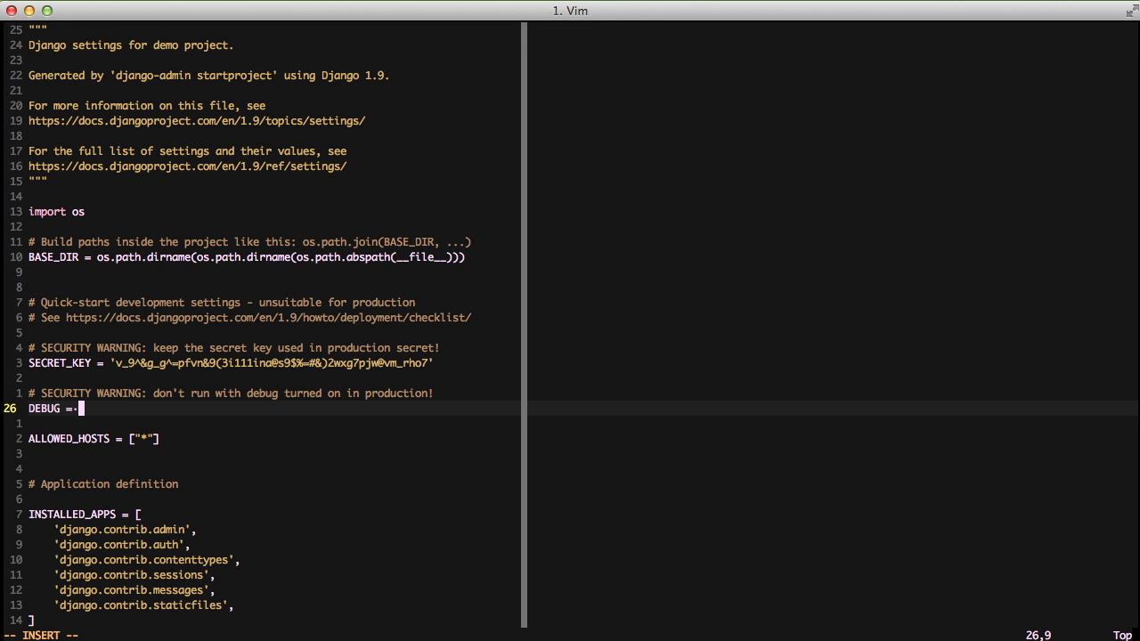
text(False)
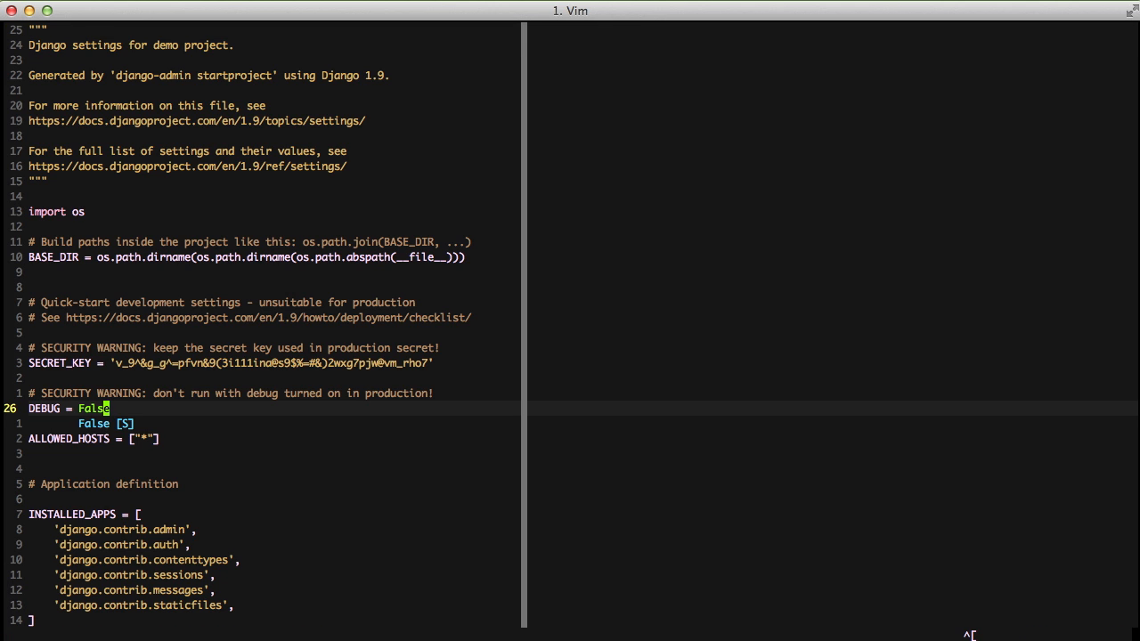
text(:wq)
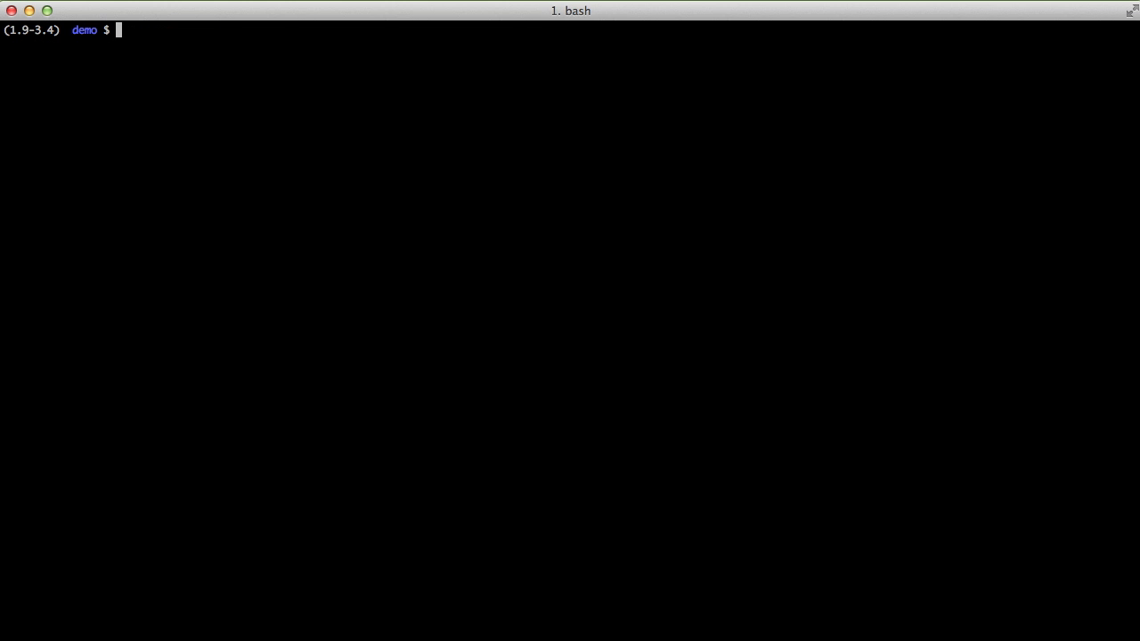
Step: Run ./manage.py collectstatic, list the hashed files in staticfiles/js/ and css/, and start editing static/css/
text(./manage.py collectstatic)
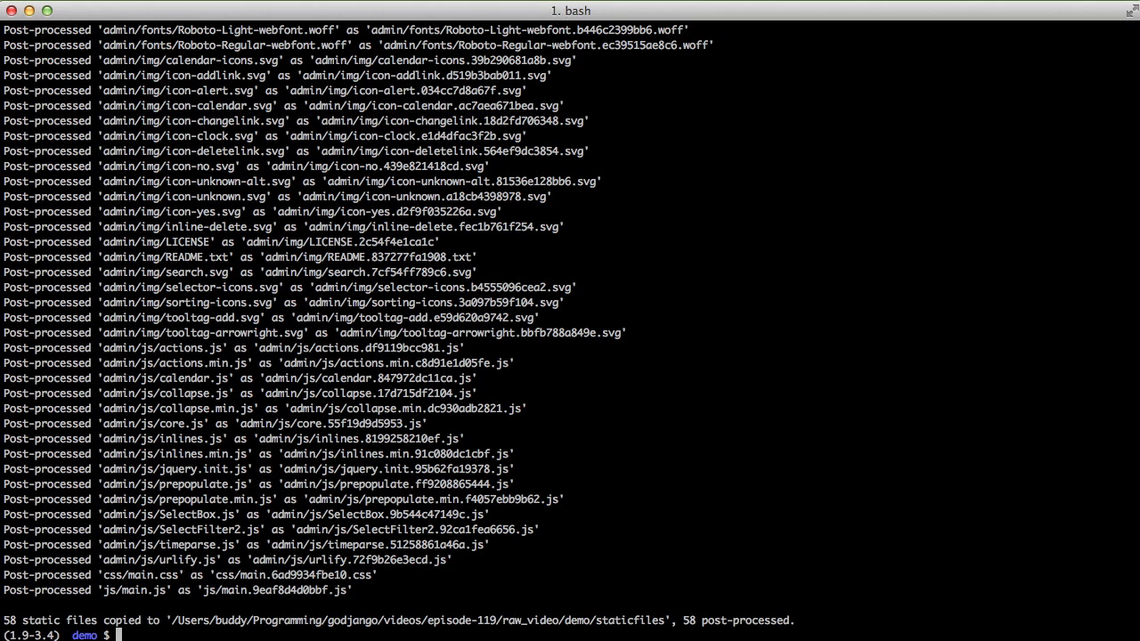
text(ls -lha staticfiles/js/)
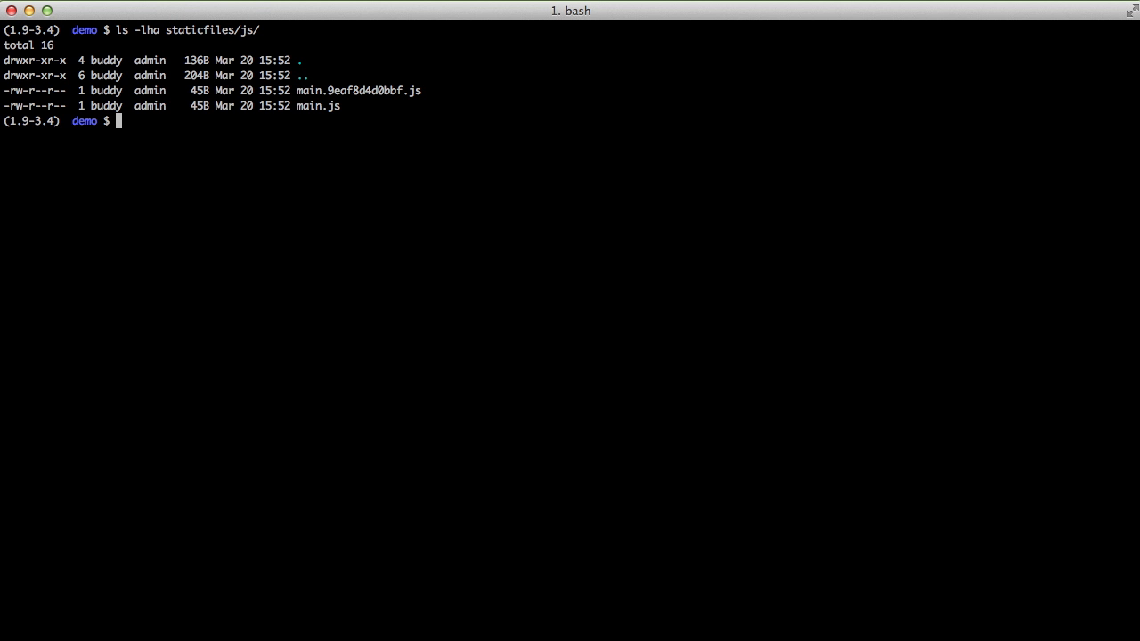
text(ls -lha staticfiles/css/)
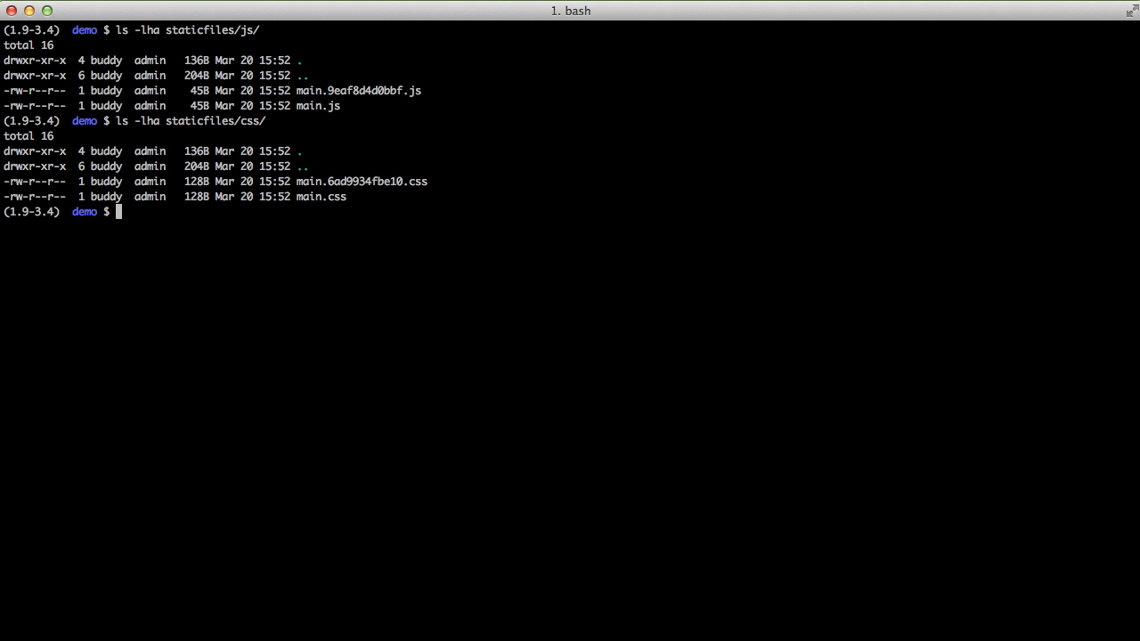
text(vim static/css/main.css)
text(ls -lha staticfiles/js/)
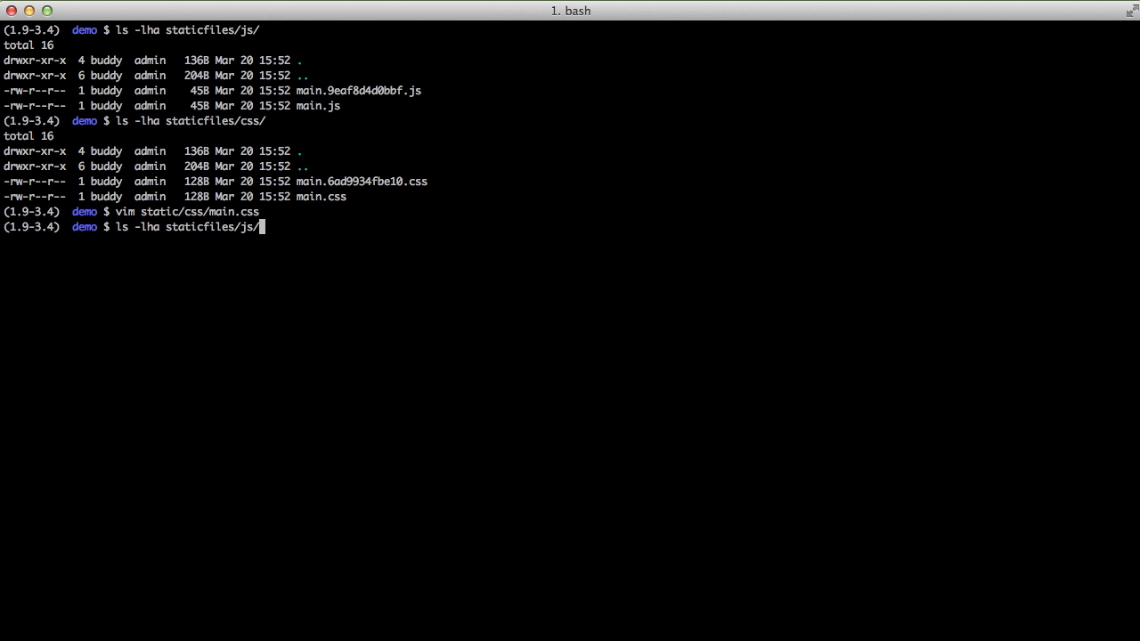
Step: Edit static/css/main.css, rerun ./manage.py collectstatic and list staticfiles/css/ showing main.7370e0dfa2f8.css
text(./manage.py collectstatic)
text(yes)
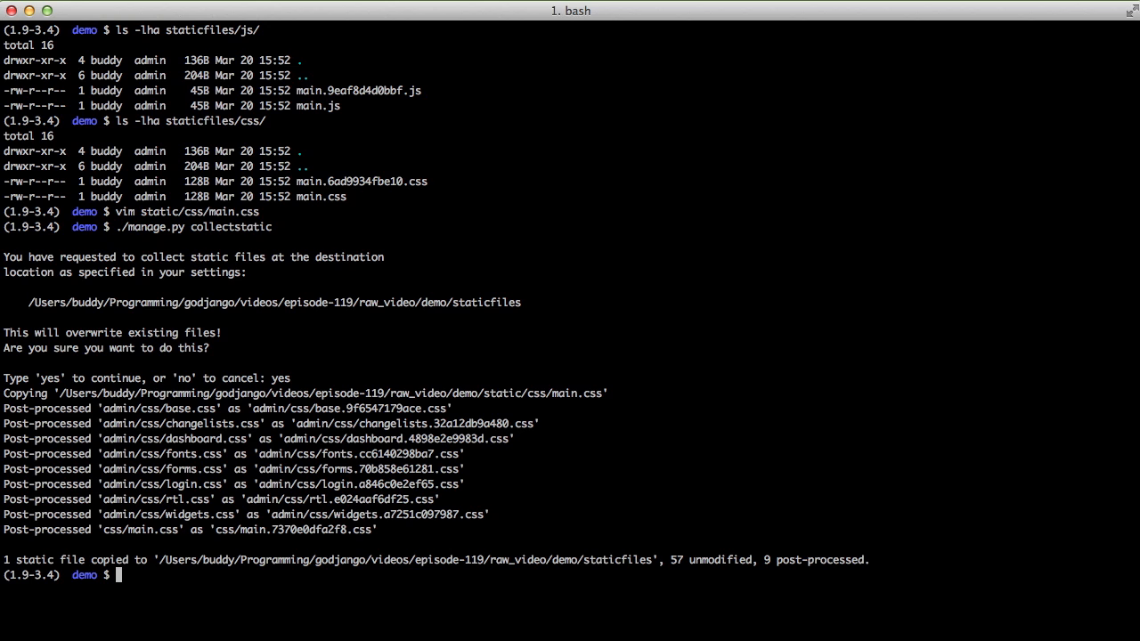
text(vim static/css/main.css)
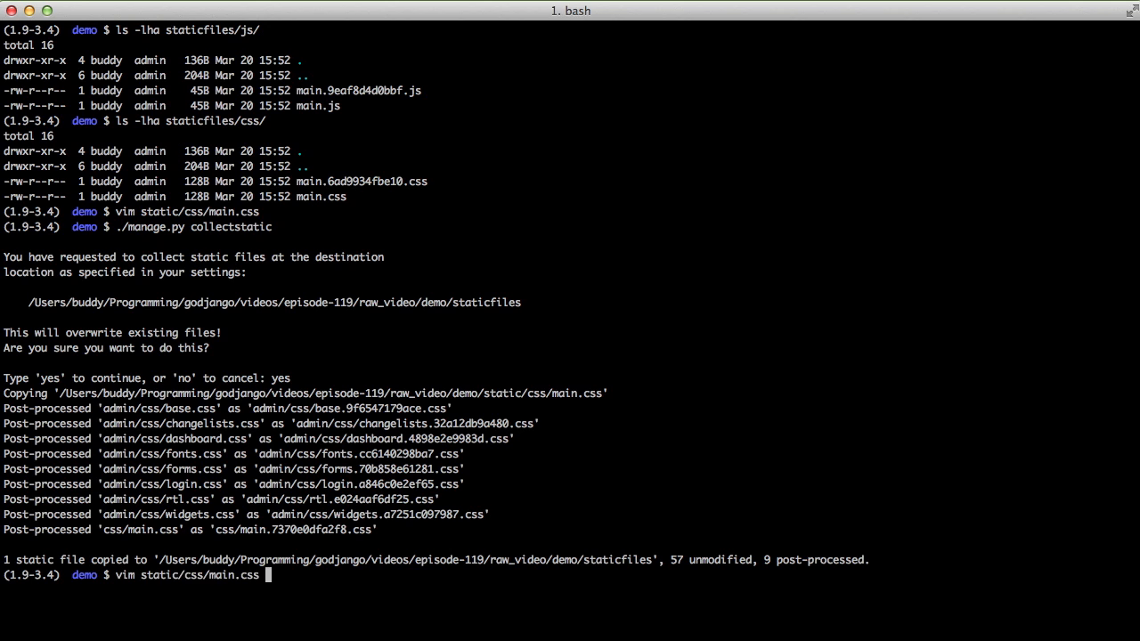
text(ls -lha staticfiles/css/)
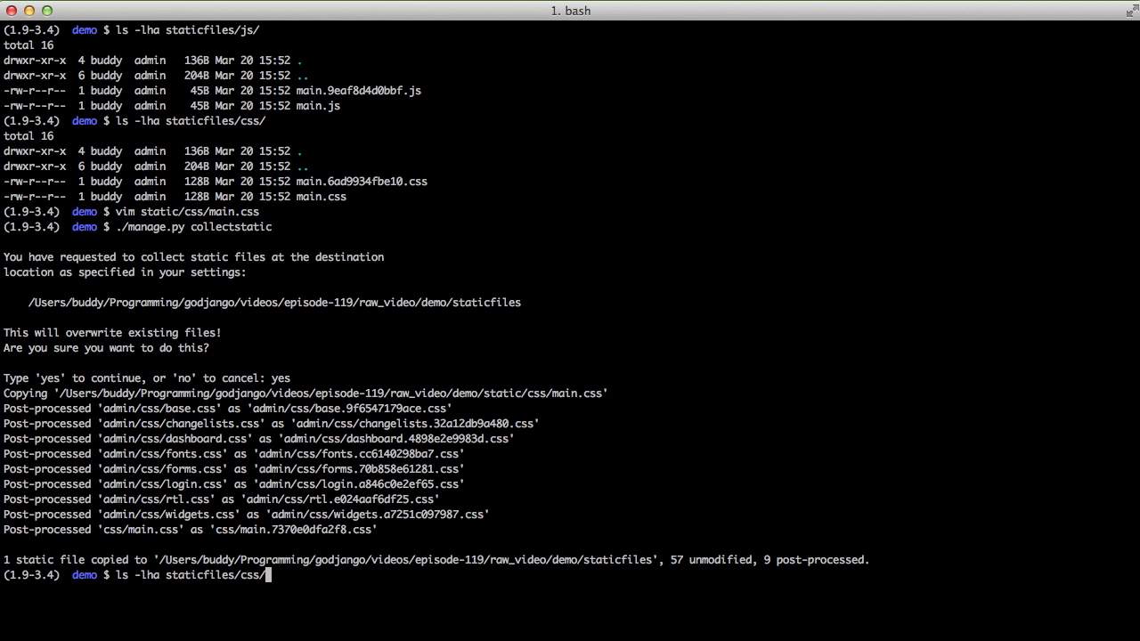
key(Return)
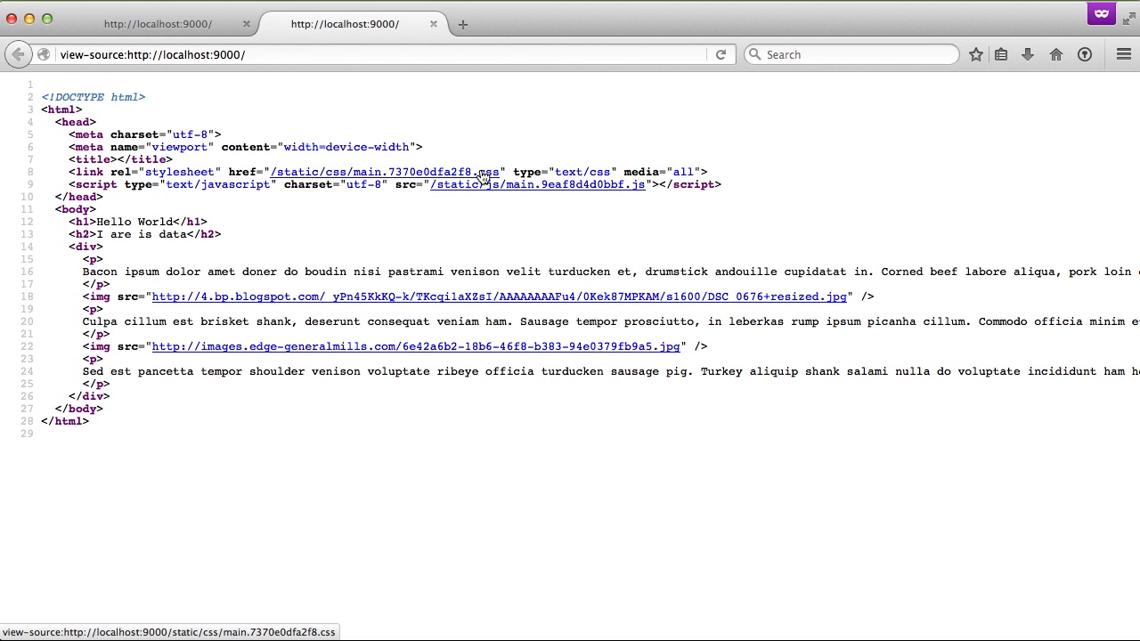
mouse_move(492, 183)
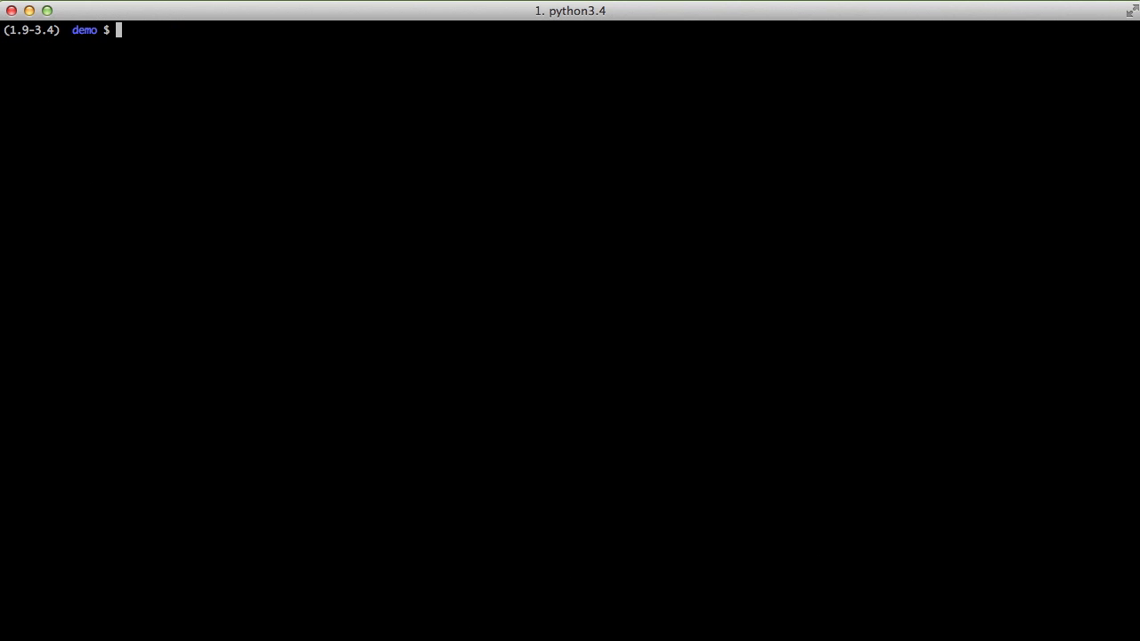
Step: Start a vim command on a path under staticfiles/, reaching staticfiles/stat
text(vim staticfiles/)
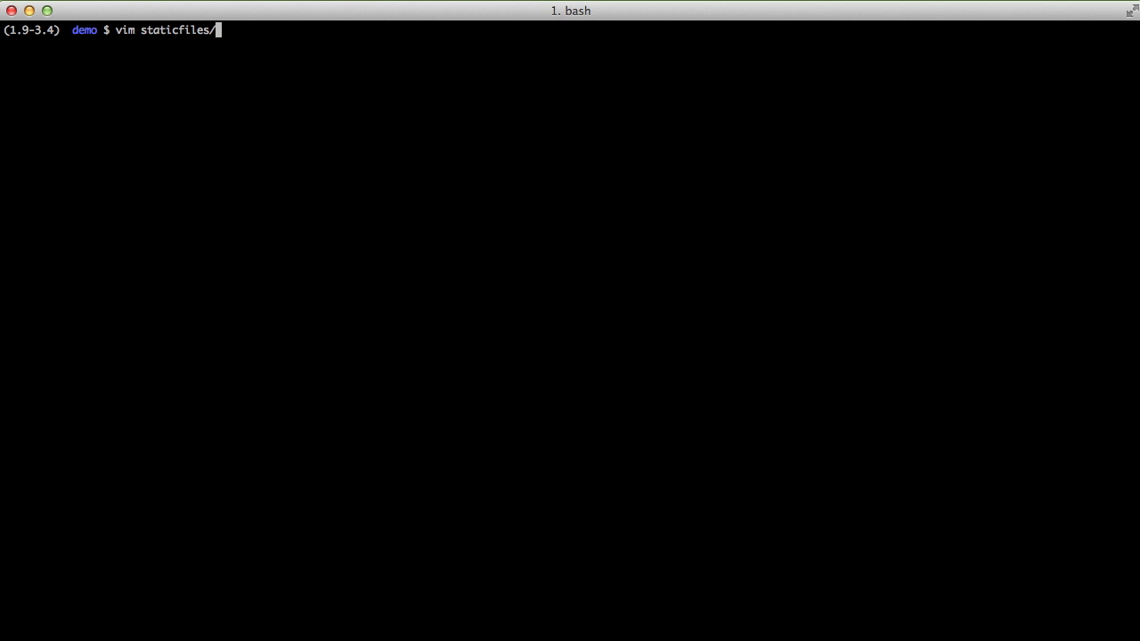
text(stat)
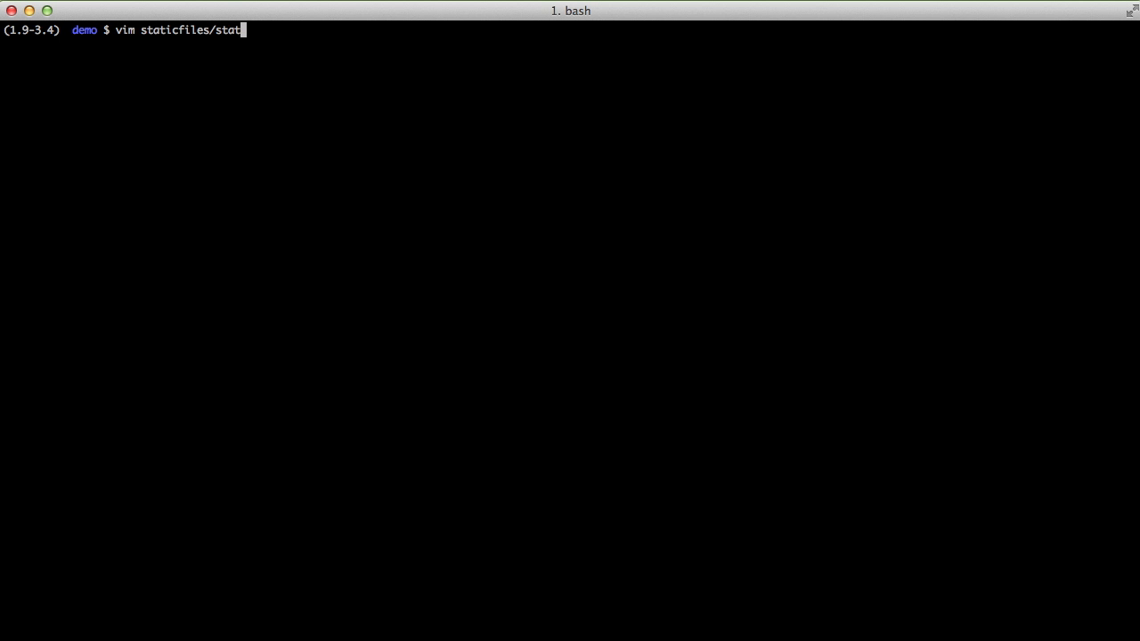